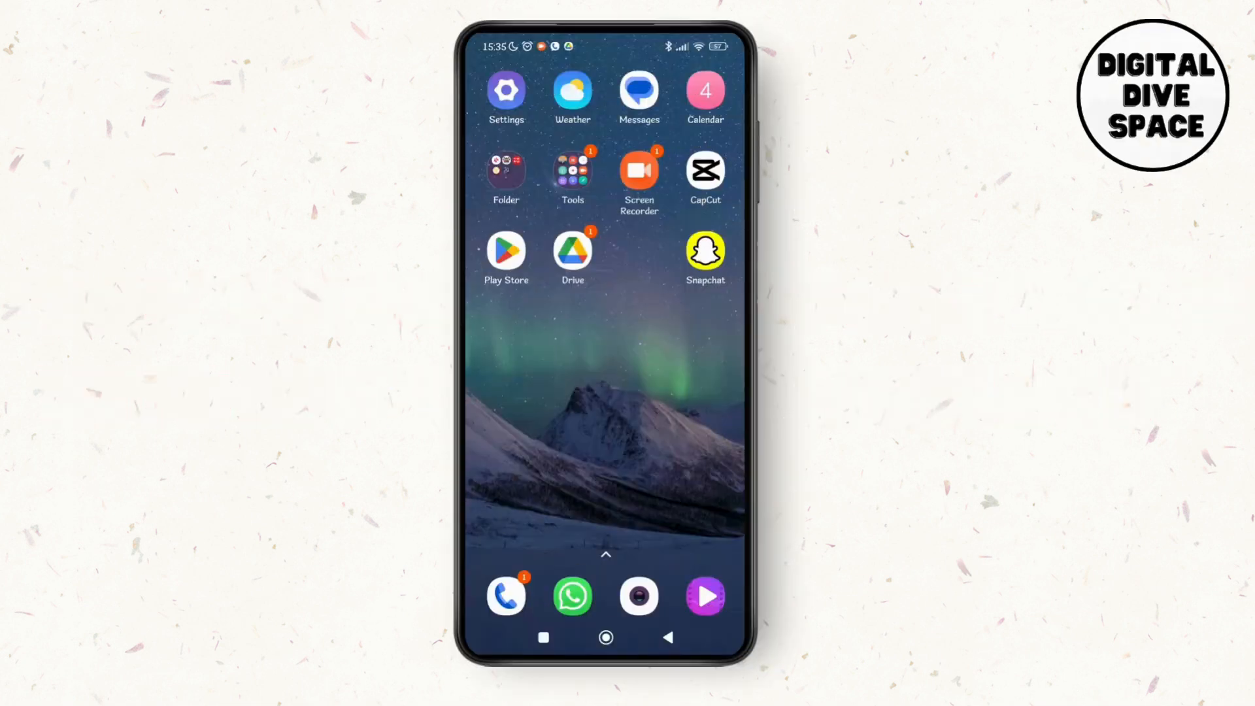
Step: Launch Snapchat from the home screen and go to the profile page via the avatar
{"action": "left_click", "coordinate": [704, 249]}
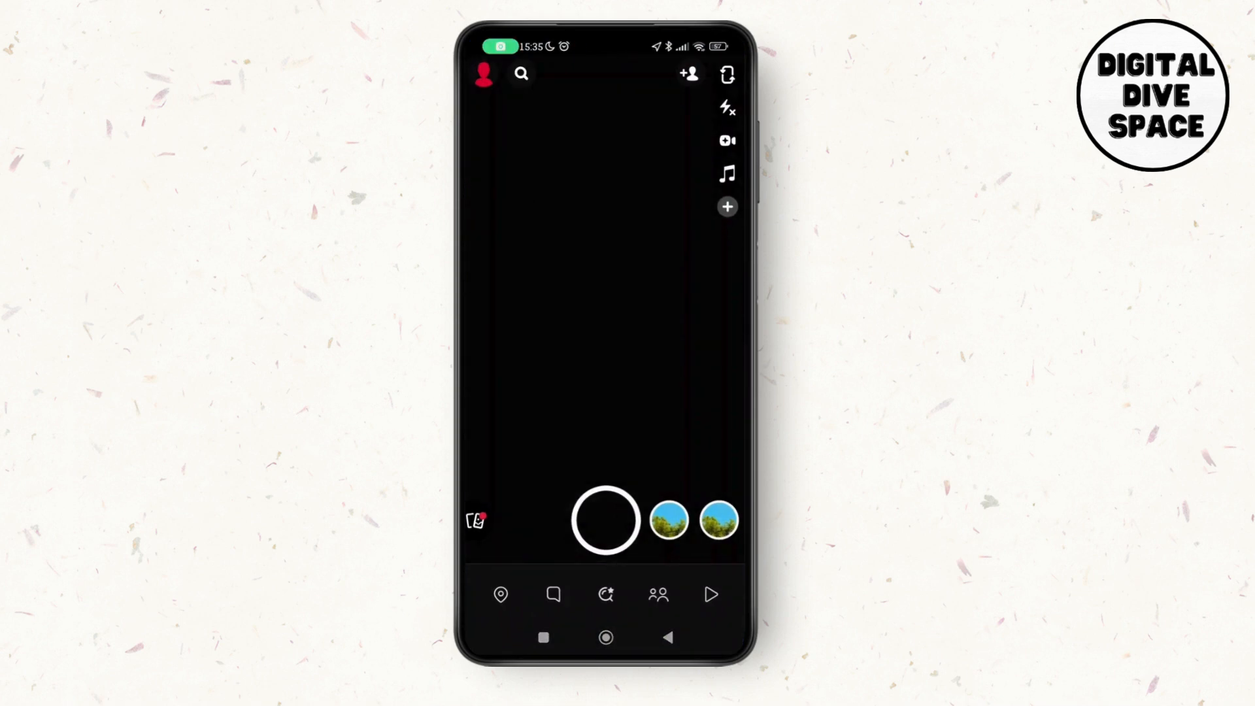
{"action": "left_click", "coordinate": [484, 73]}
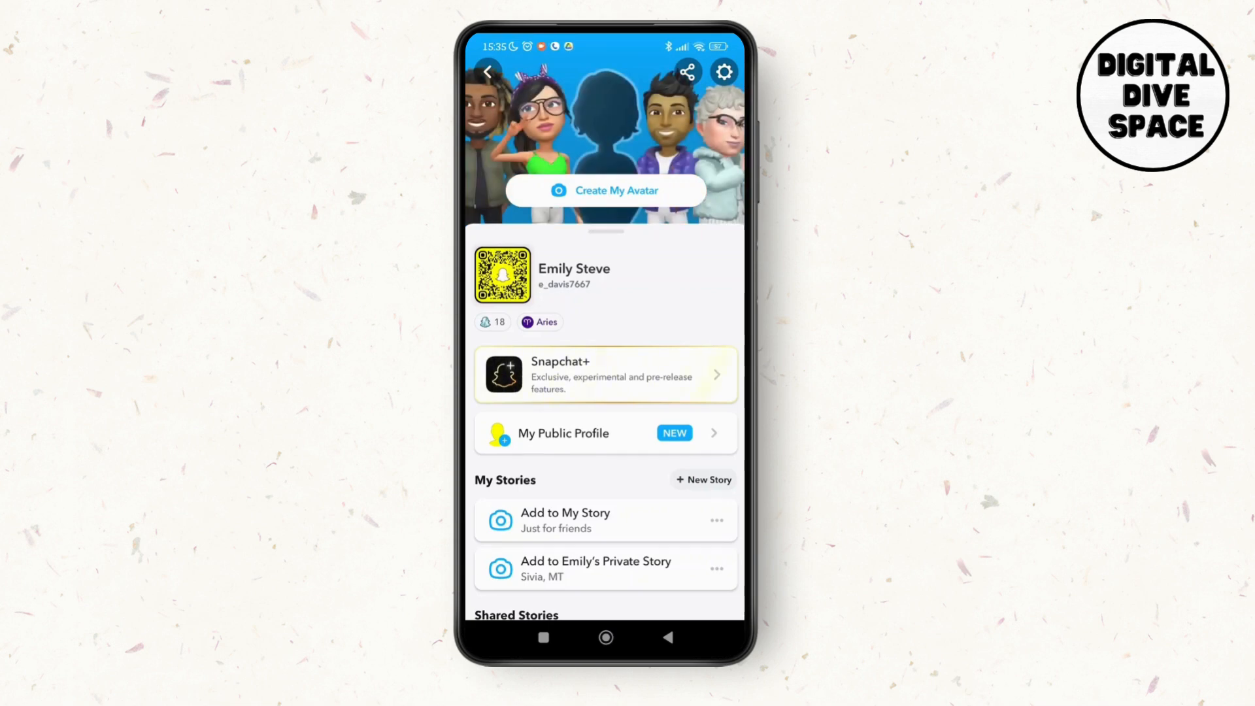
Step: From Settings > Account Actions, run Clear Cache and confirm with Continue until success shows
{"action": "left_click", "coordinate": [723, 70]}
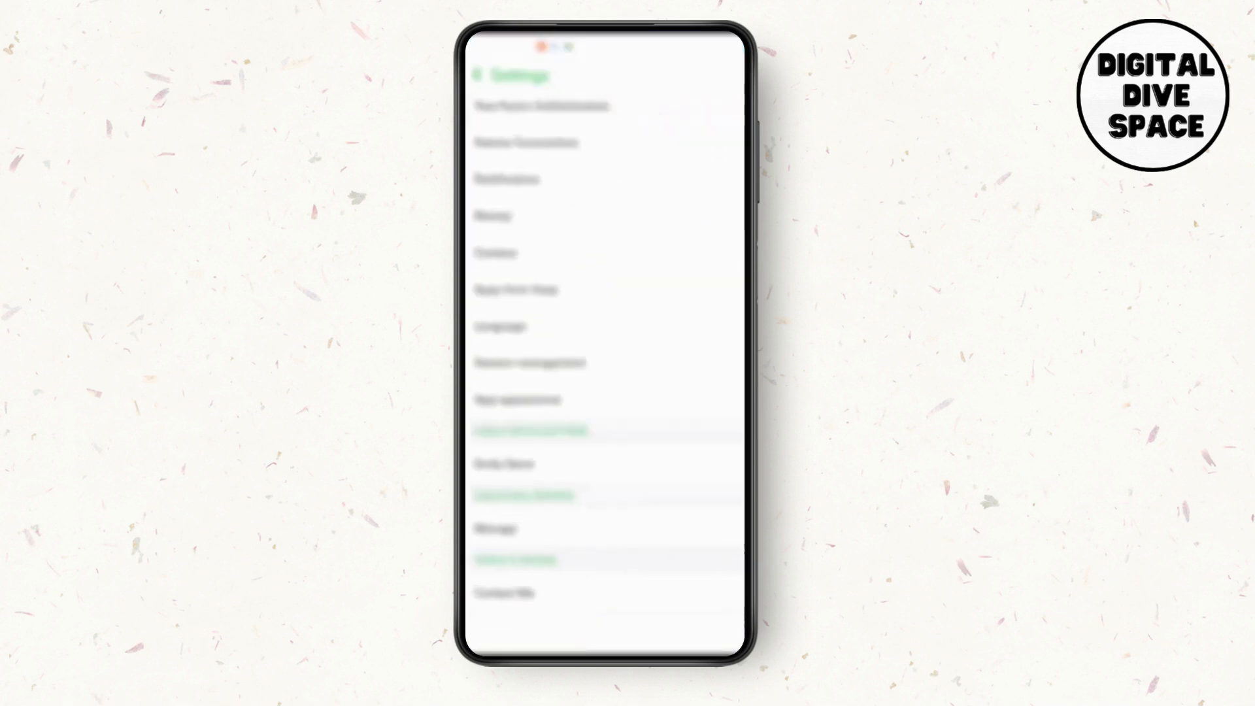
{"action": "scroll", "scroll_direction": "down", "scroll_amount": 3}
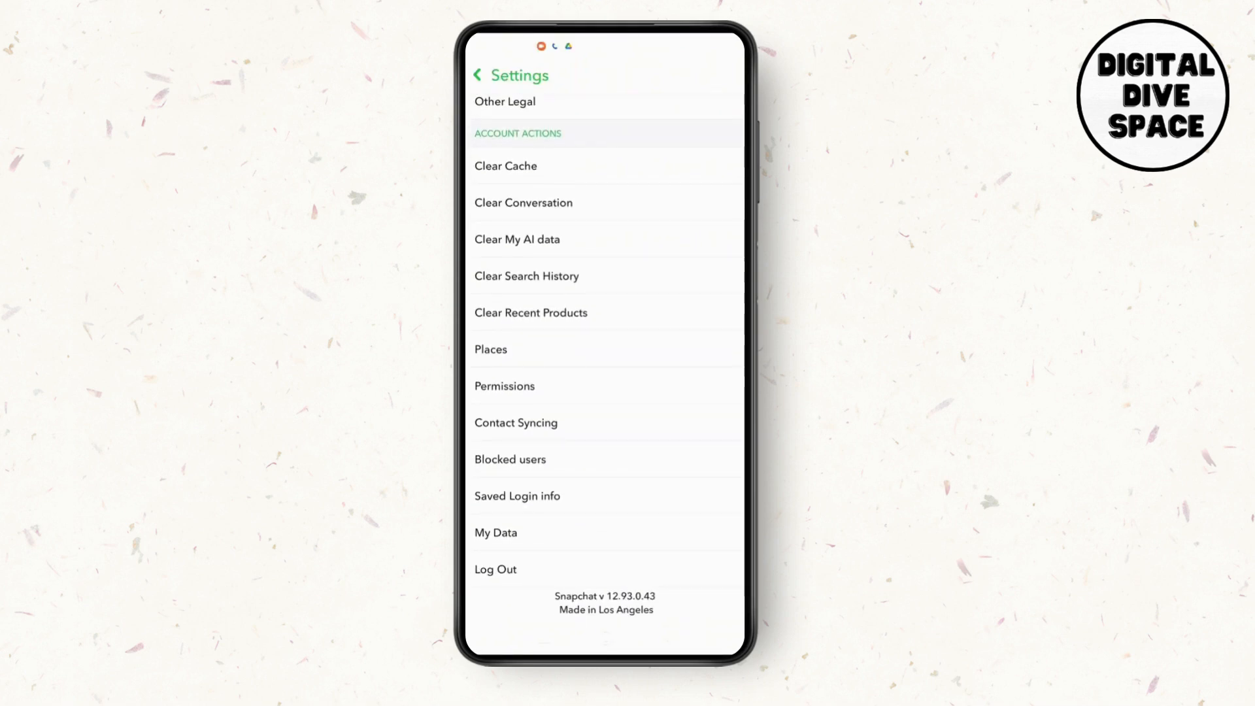
{"action": "left_click", "coordinate": [504, 166]}
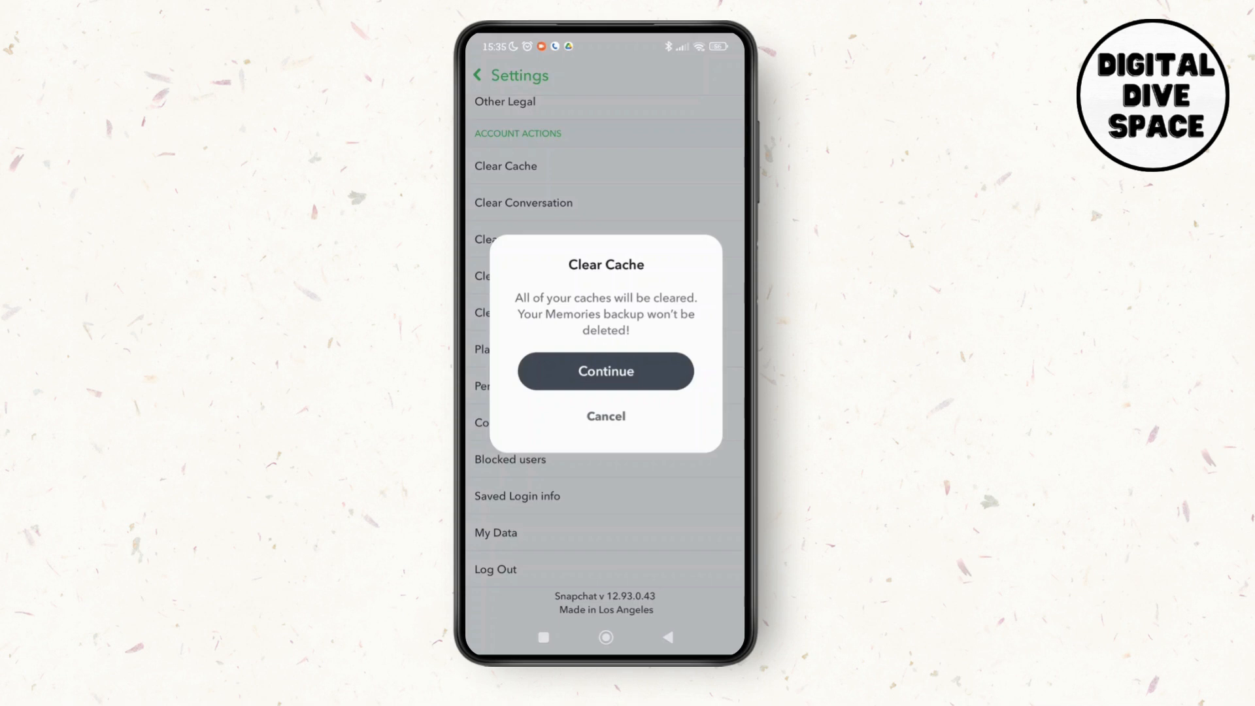
{"action": "left_click", "coordinate": [605, 370]}
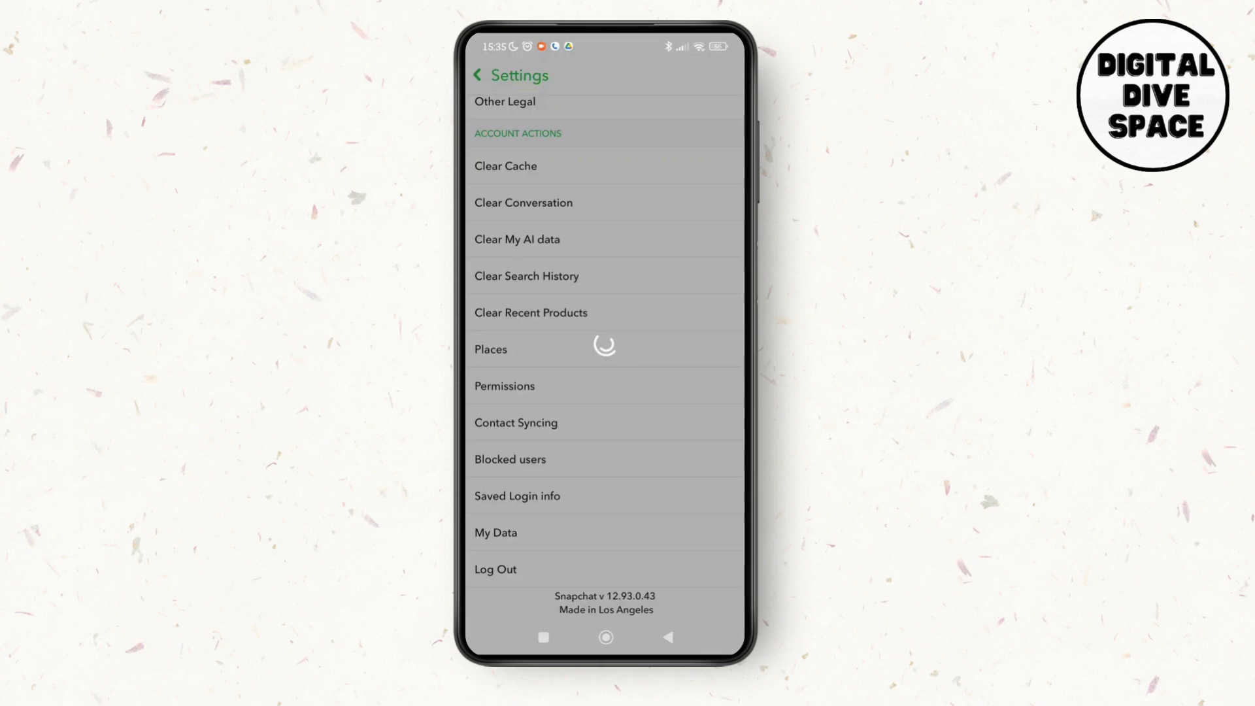
{"action": "left_click", "coordinate": [506, 166]}
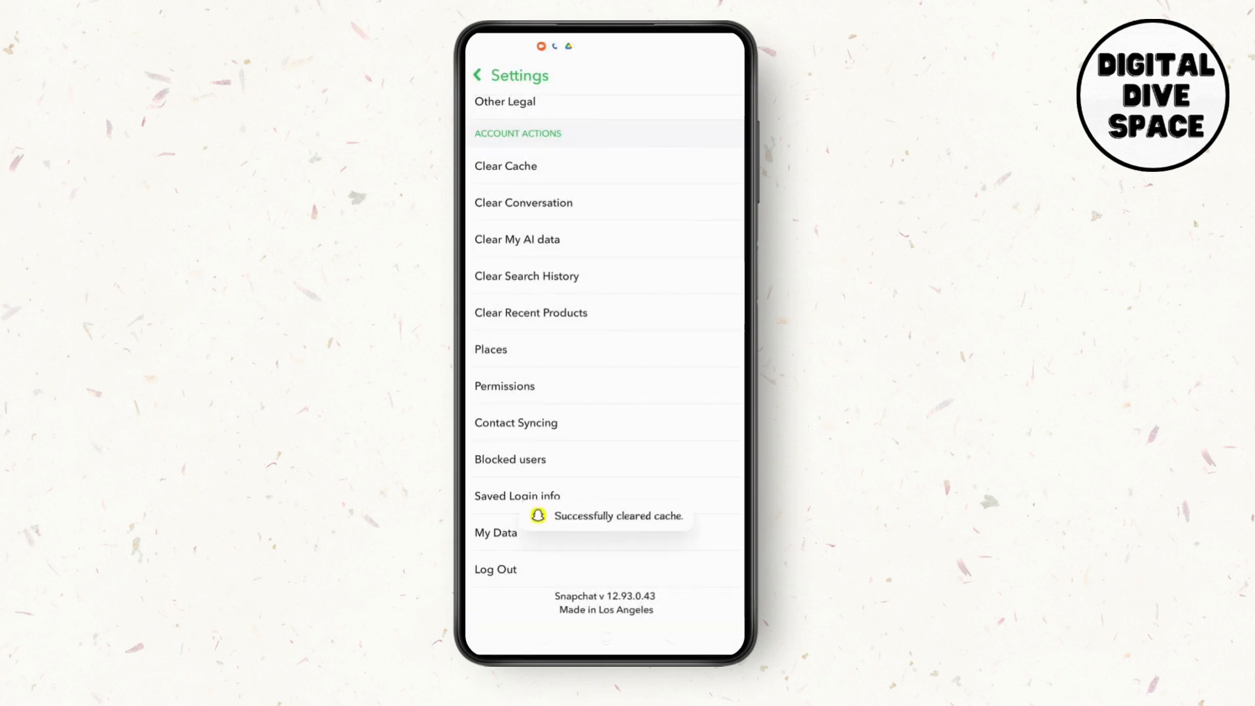
{"action": "left_click", "coordinate": [523, 203]}
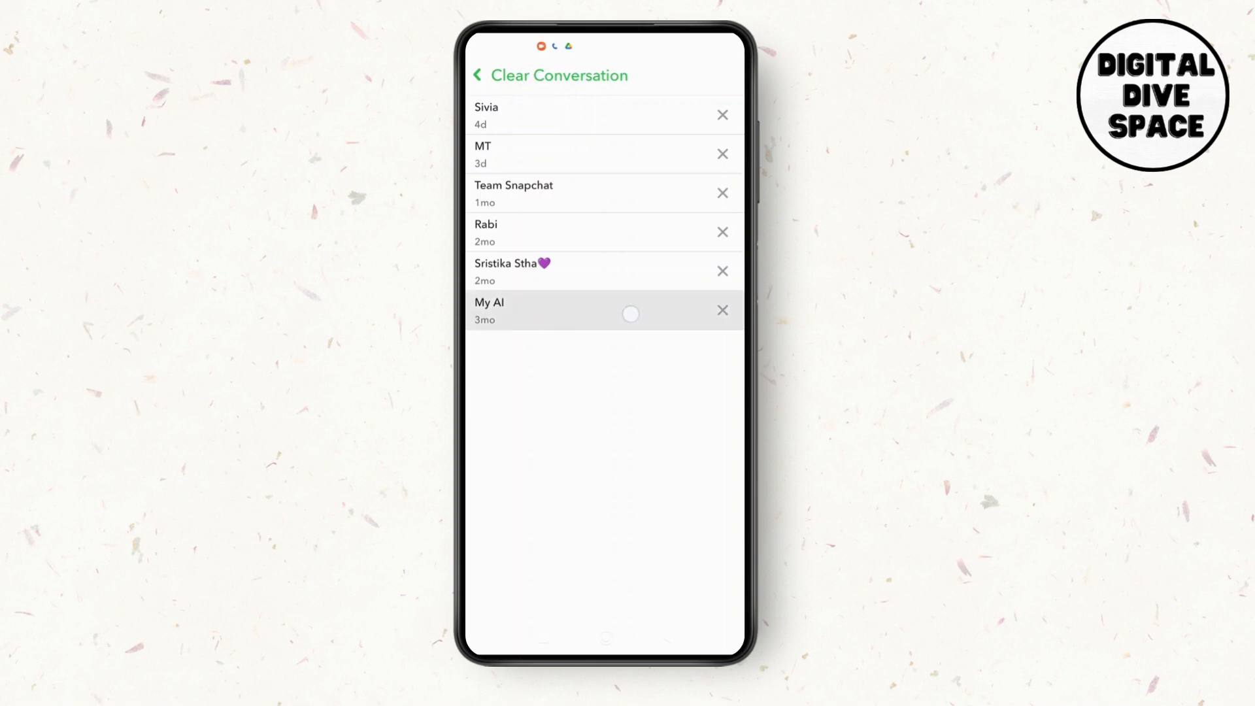
{"action": "left_click", "coordinate": [477, 76]}
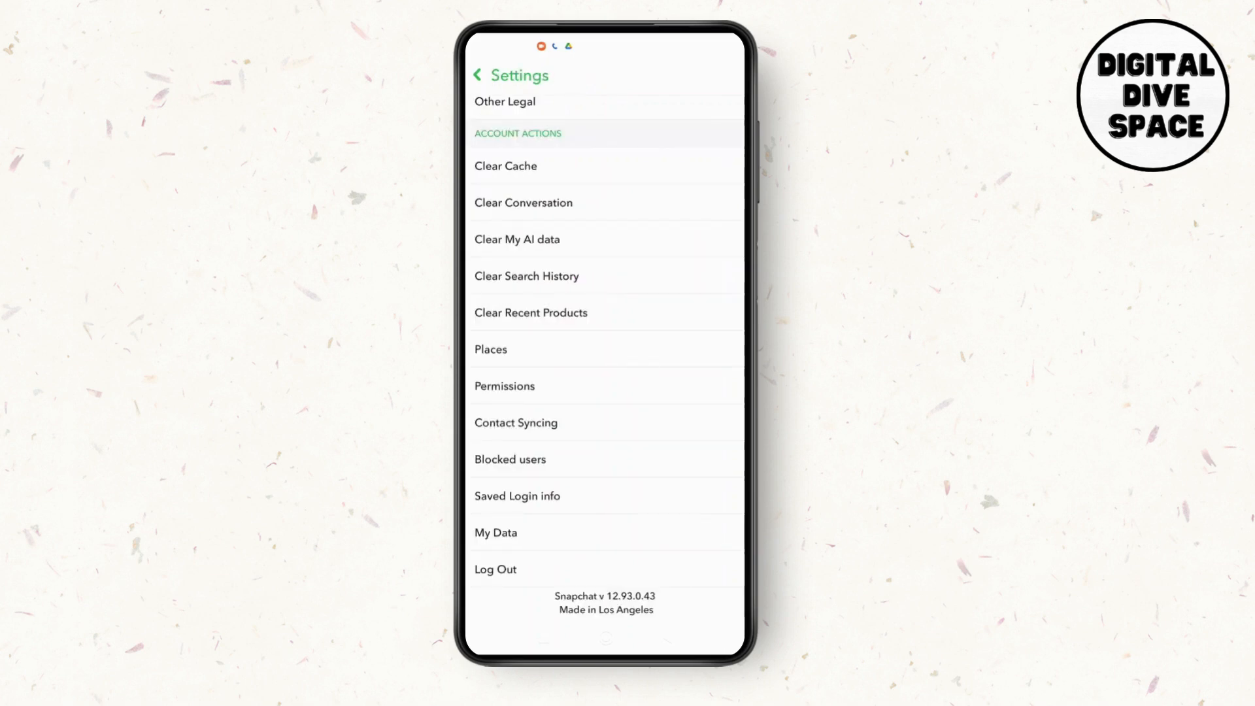
Step: Clear Search History (confirm Clear) and Clear Recent Products (confirm OK)
{"action": "left_click", "coordinate": [526, 275]}
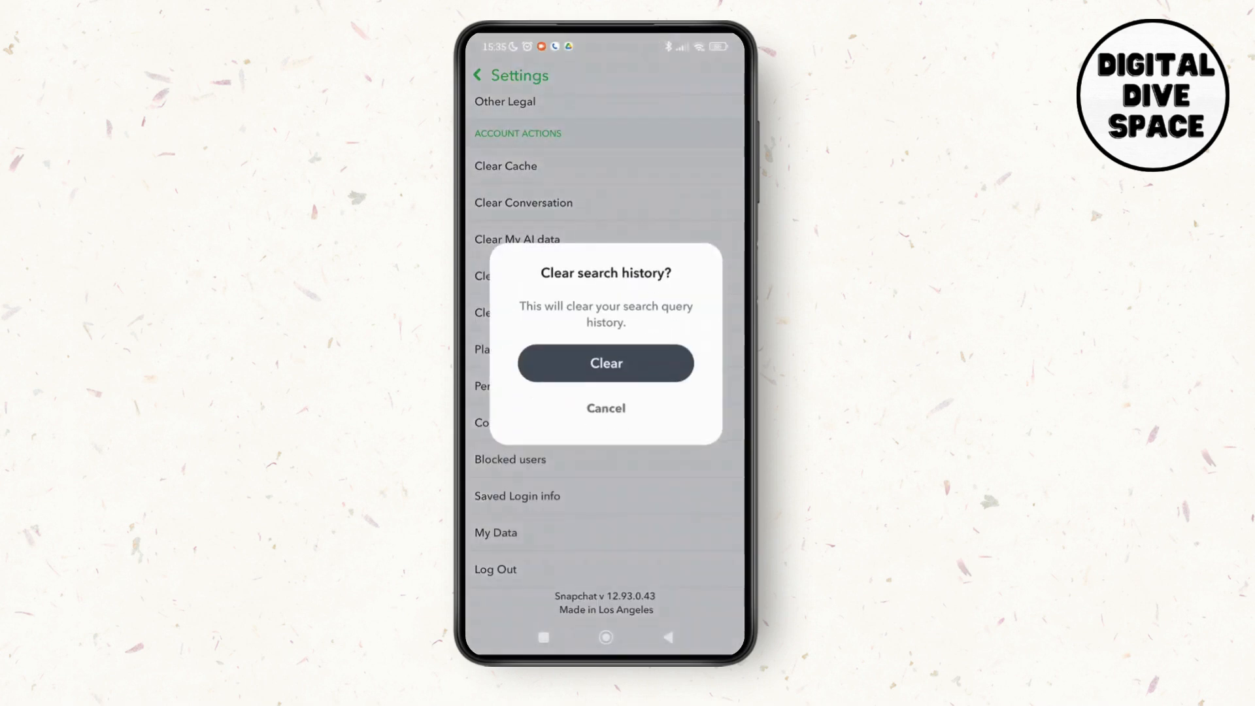
{"action": "left_click", "coordinate": [605, 362]}
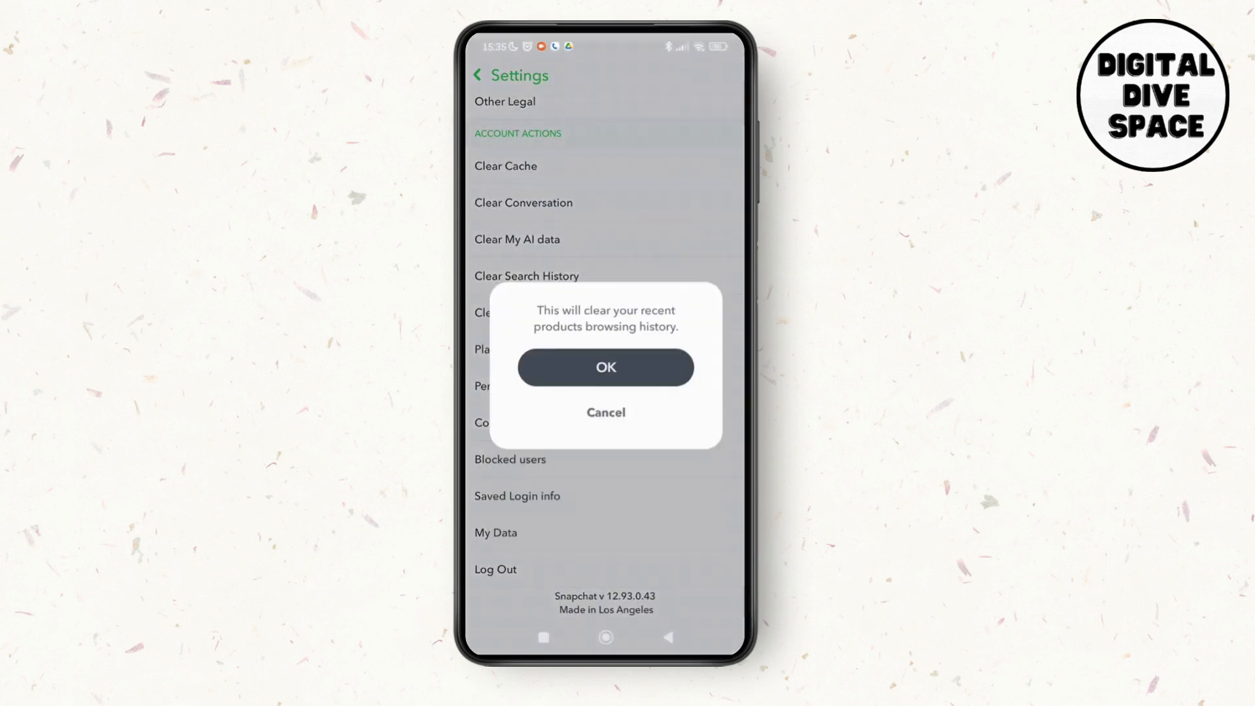
{"action": "left_click", "coordinate": [605, 367]}
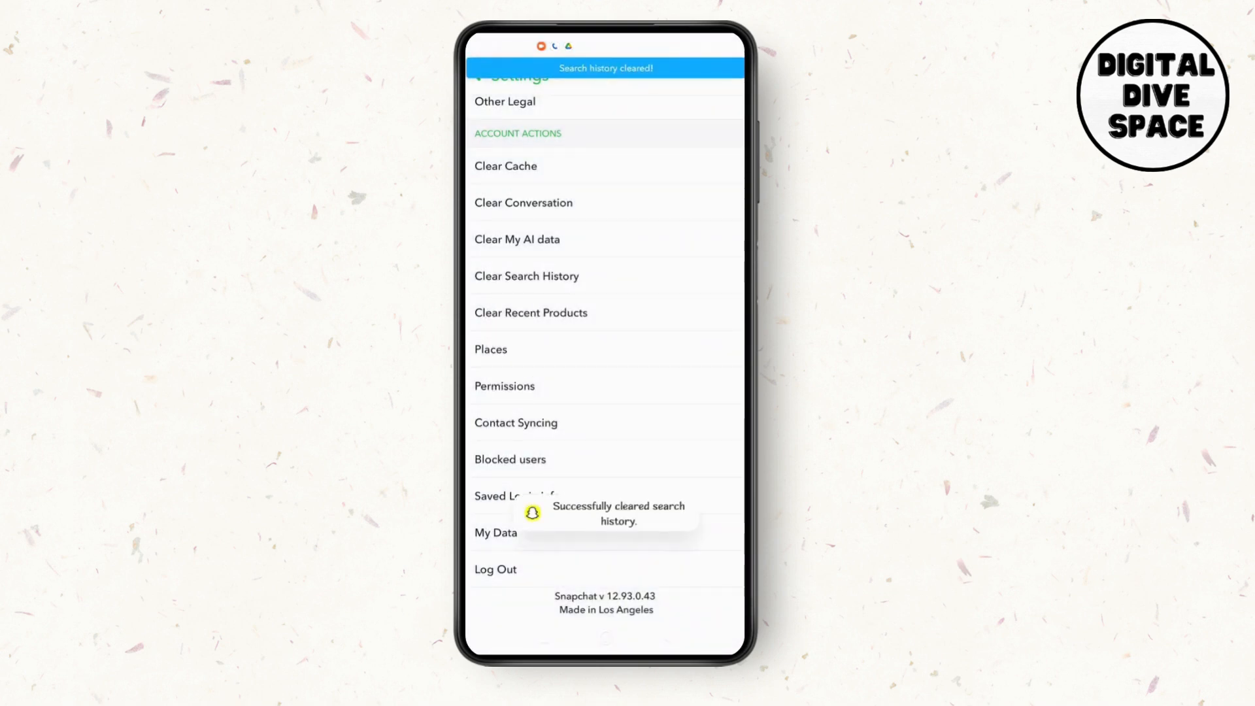